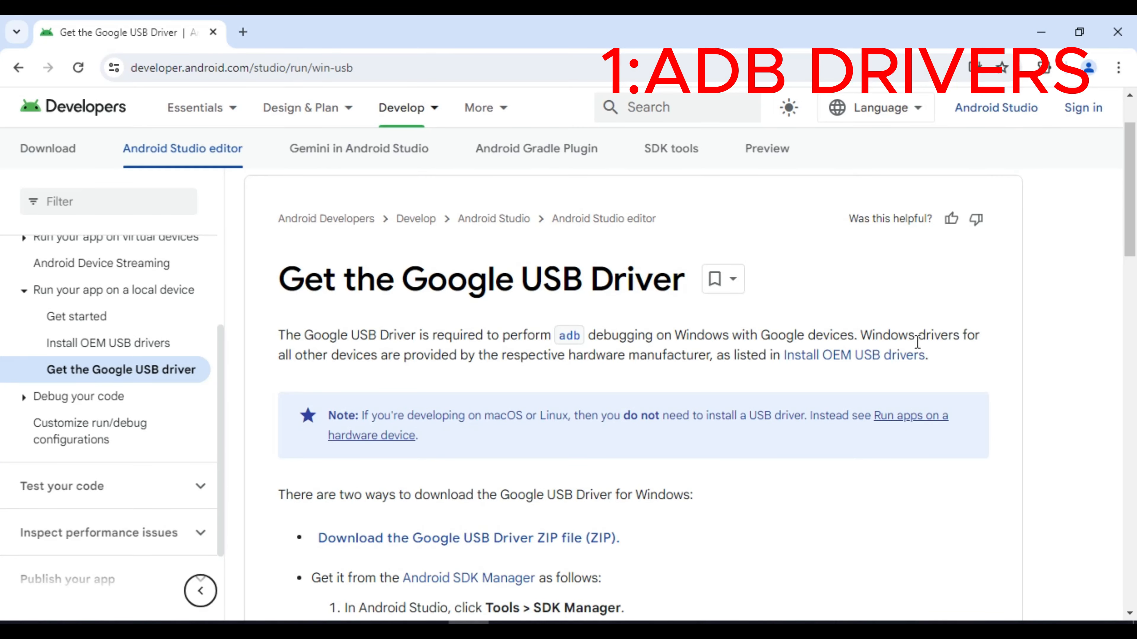
From the phone's Settings, go into Developer options near the bottom of the list.
{"action": "scroll", "scroll_direction": "down", "scroll_amount": 3}
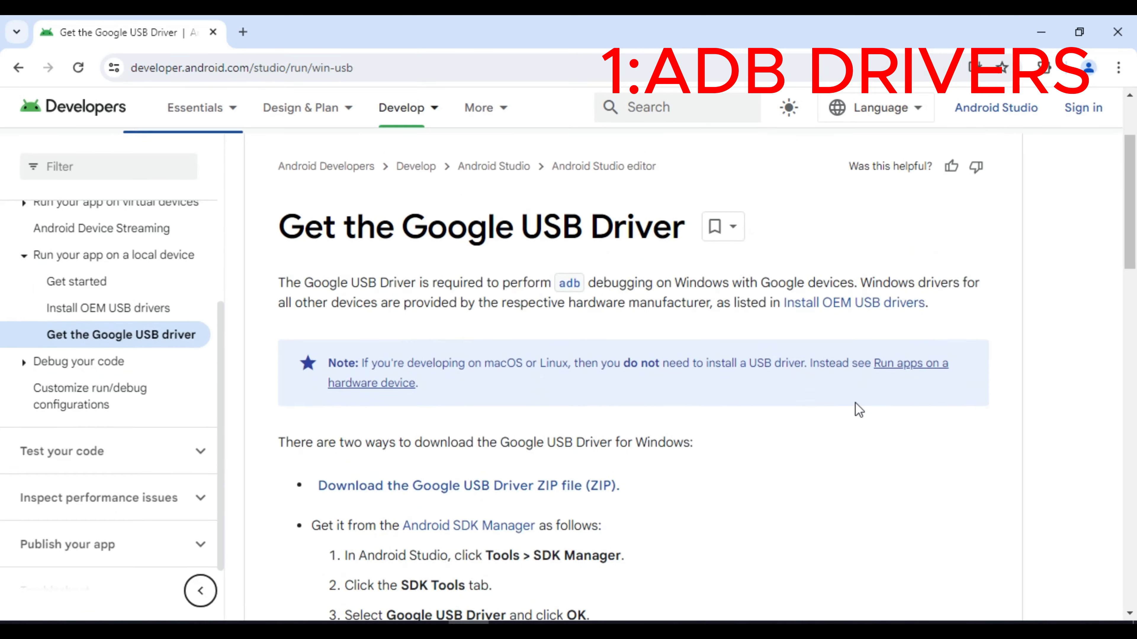
{"action": "scroll", "scroll_direction": "up", "scroll_amount": 3}
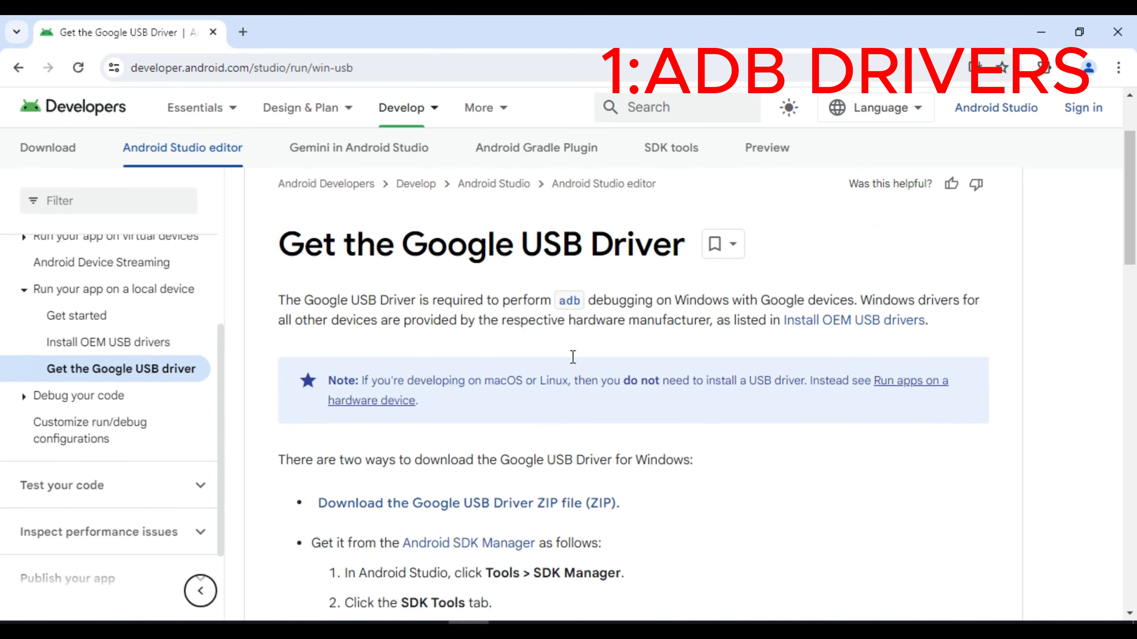
{"action": "scroll", "scroll_direction": "down", "scroll_amount": 3}
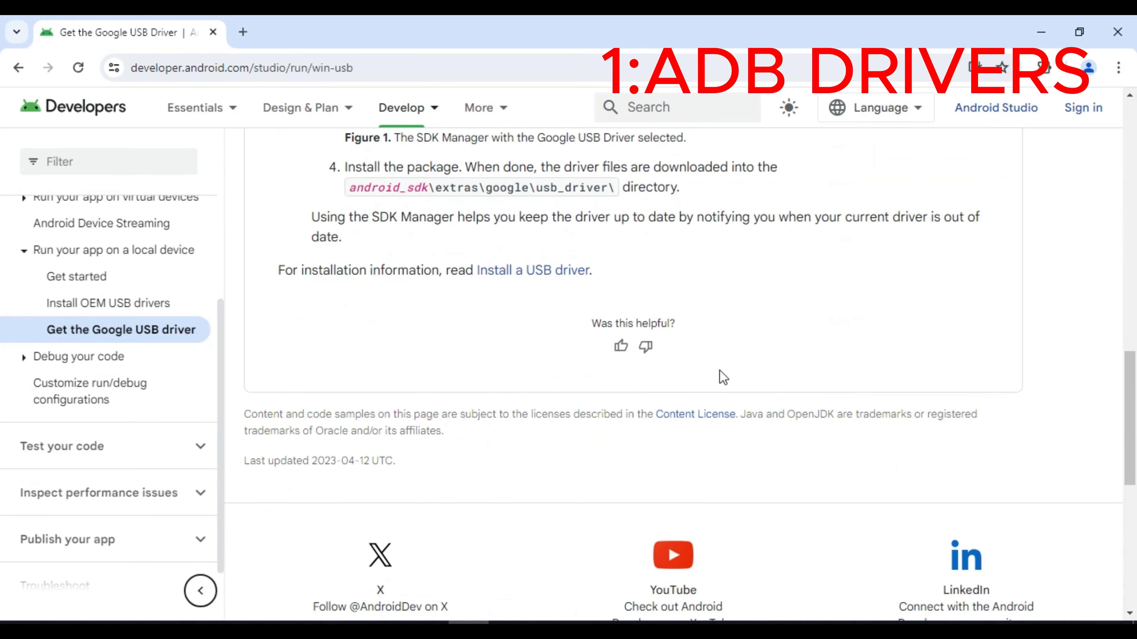
{"action": "scroll", "scroll_direction": "up", "scroll_amount": 3}
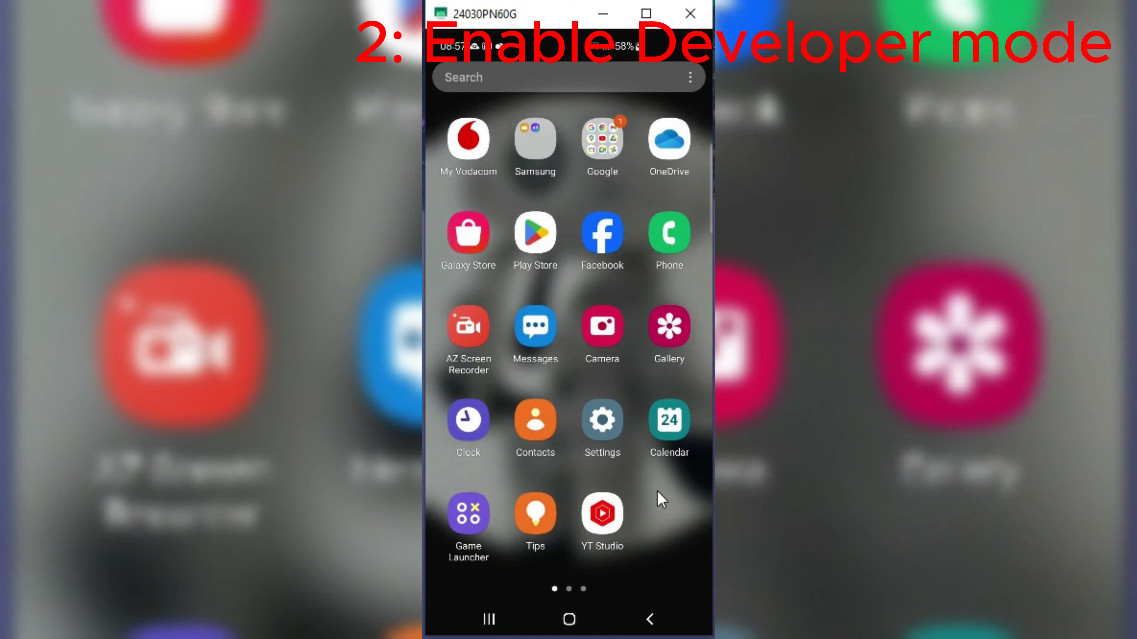
{"action": "left_click", "coordinate": [601, 420]}
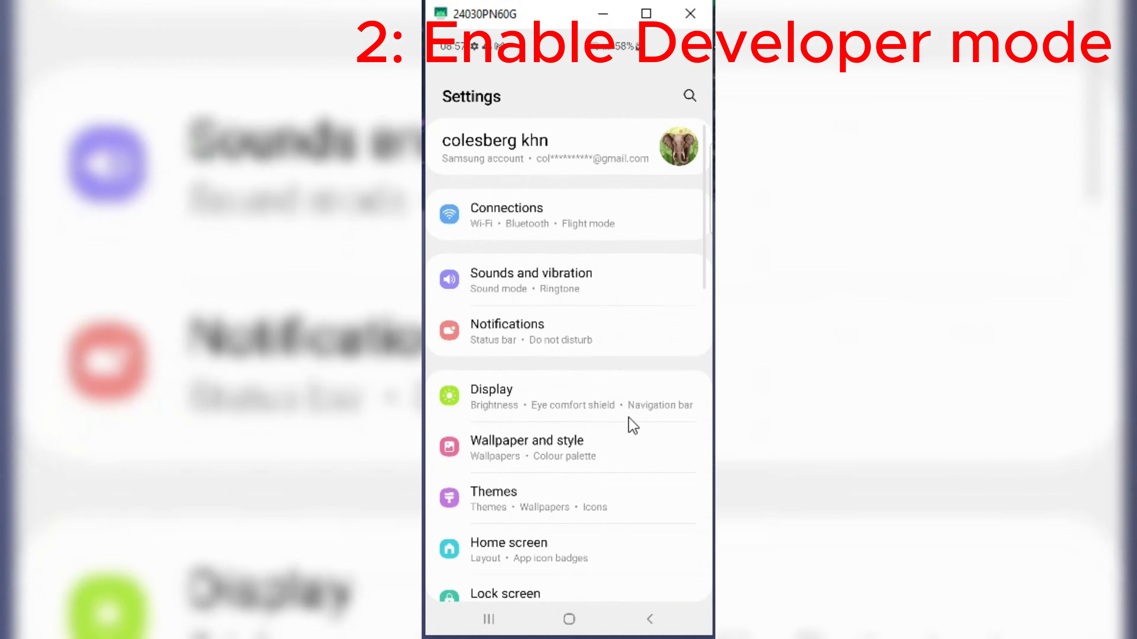
{"action": "scroll", "scroll_direction": "down", "scroll_amount": 3}
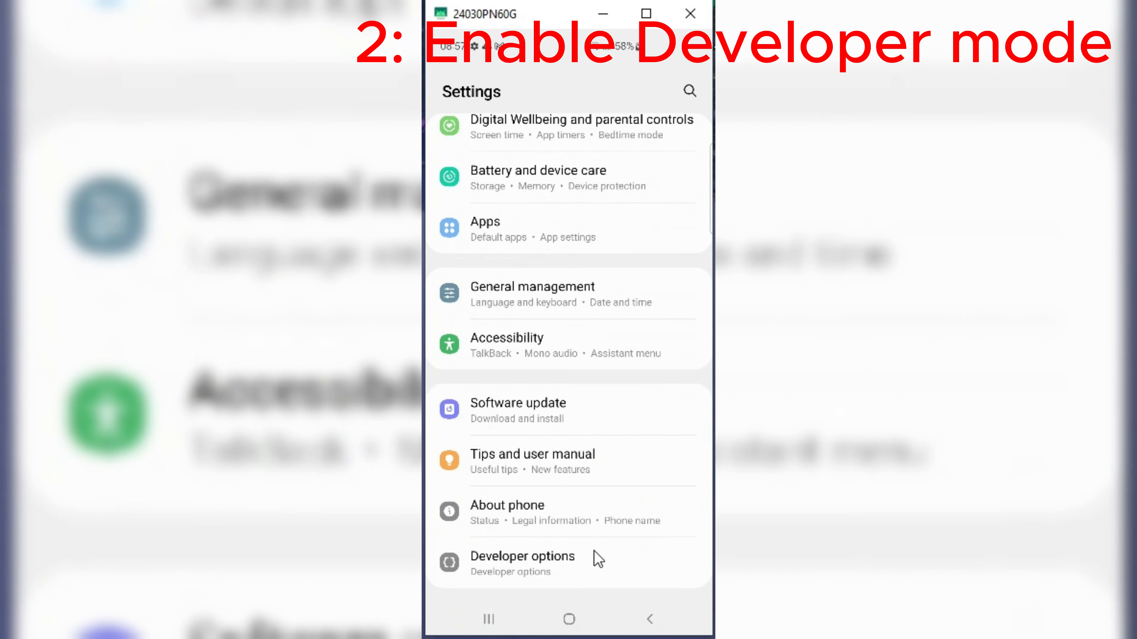
{"action": "left_click", "coordinate": [523, 556]}
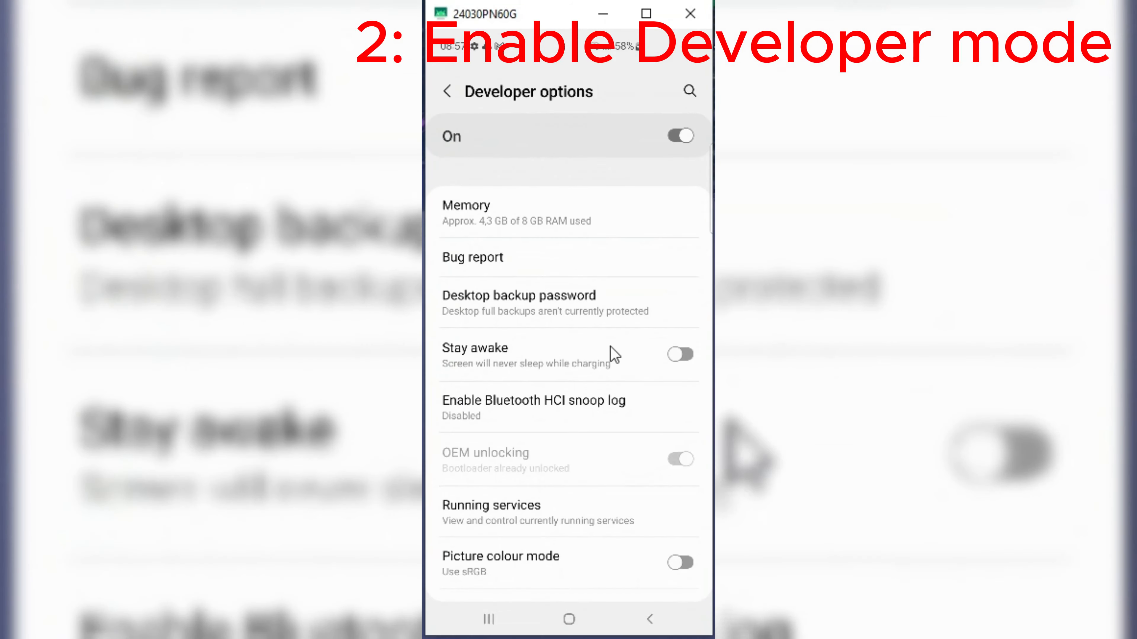
Reach the Debugging section where the USB debugging toggle shows enabled.
{"action": "scroll", "scroll_direction": "down", "scroll_amount": 3}
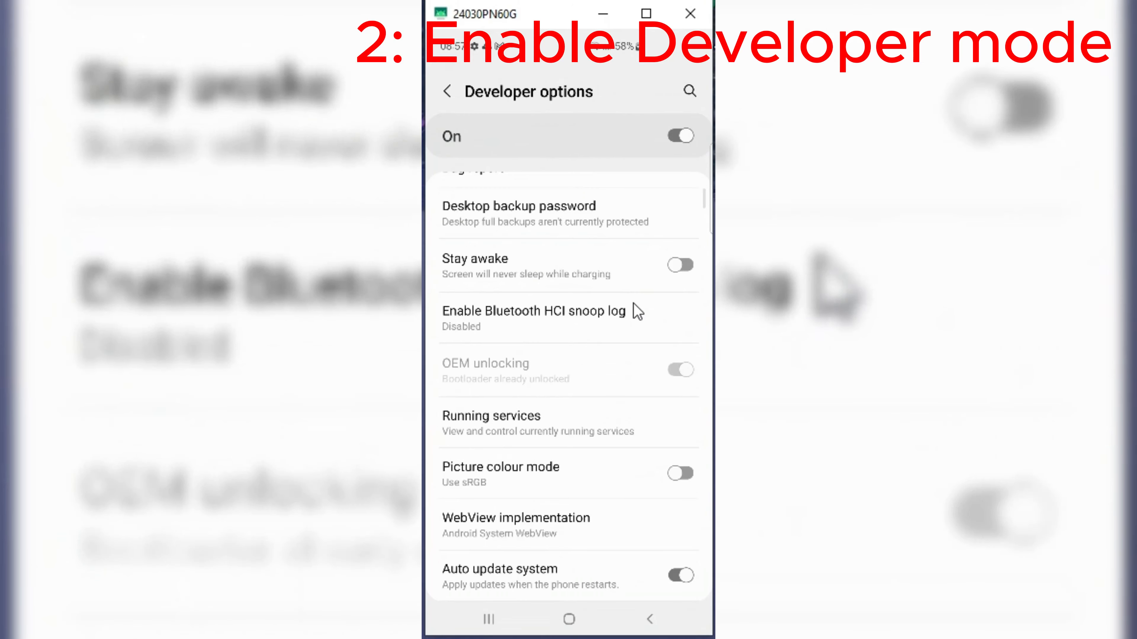
{"action": "scroll", "scroll_direction": "down", "scroll_amount": 3}
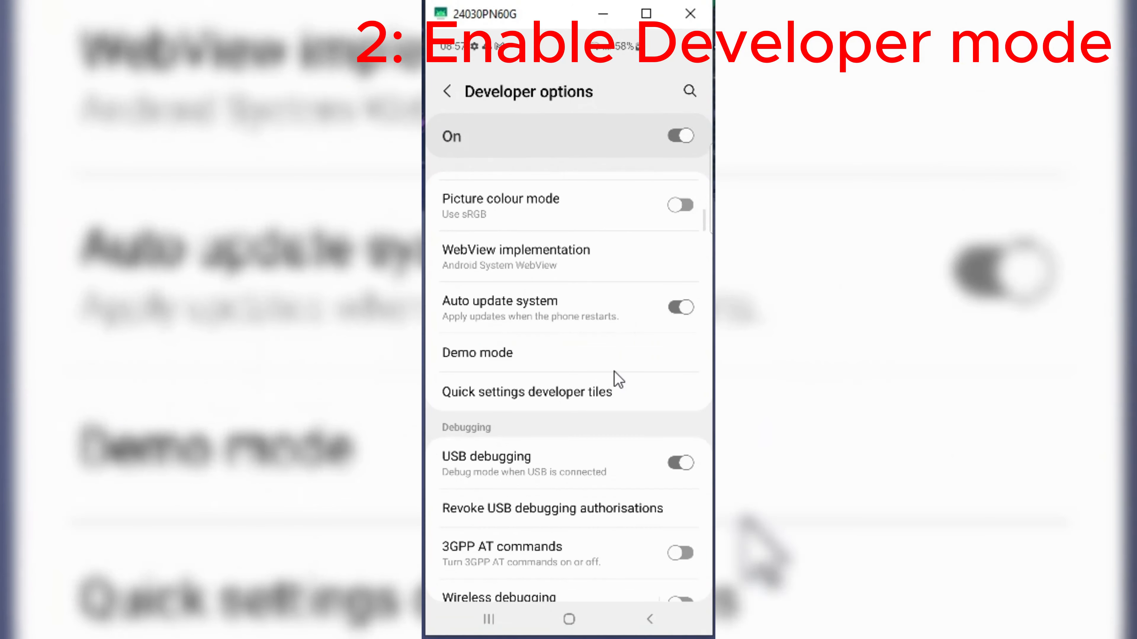
{"action": "mouse_move", "coordinate": [646, 451]}
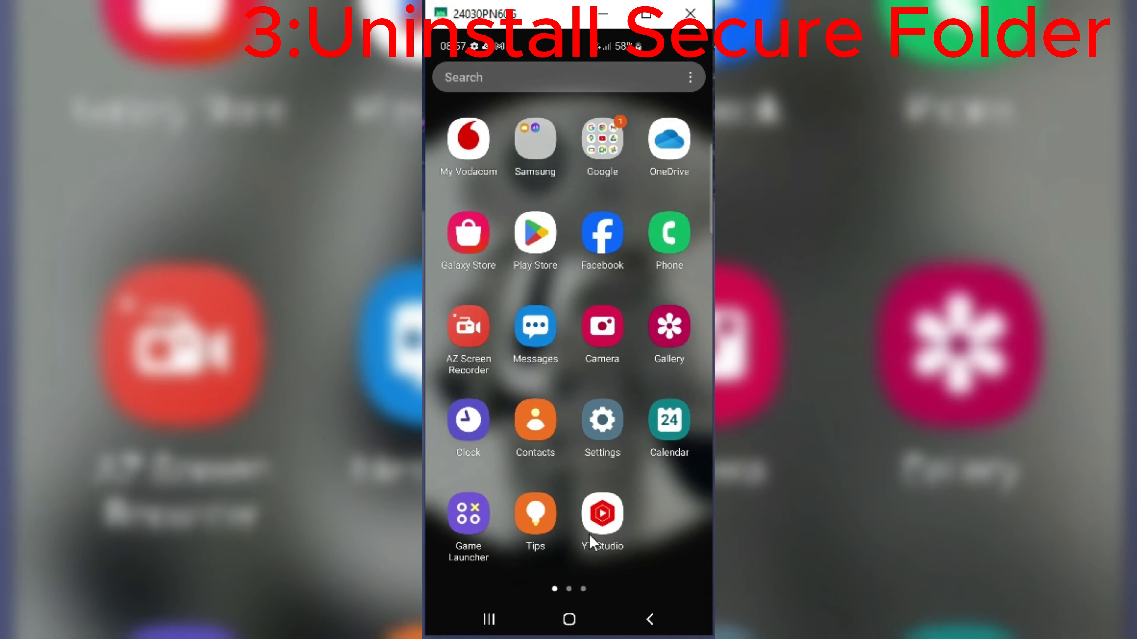
In Settings > Biometrics and security, find the Secure Folder entry.
{"action": "left_click", "coordinate": [601, 421]}
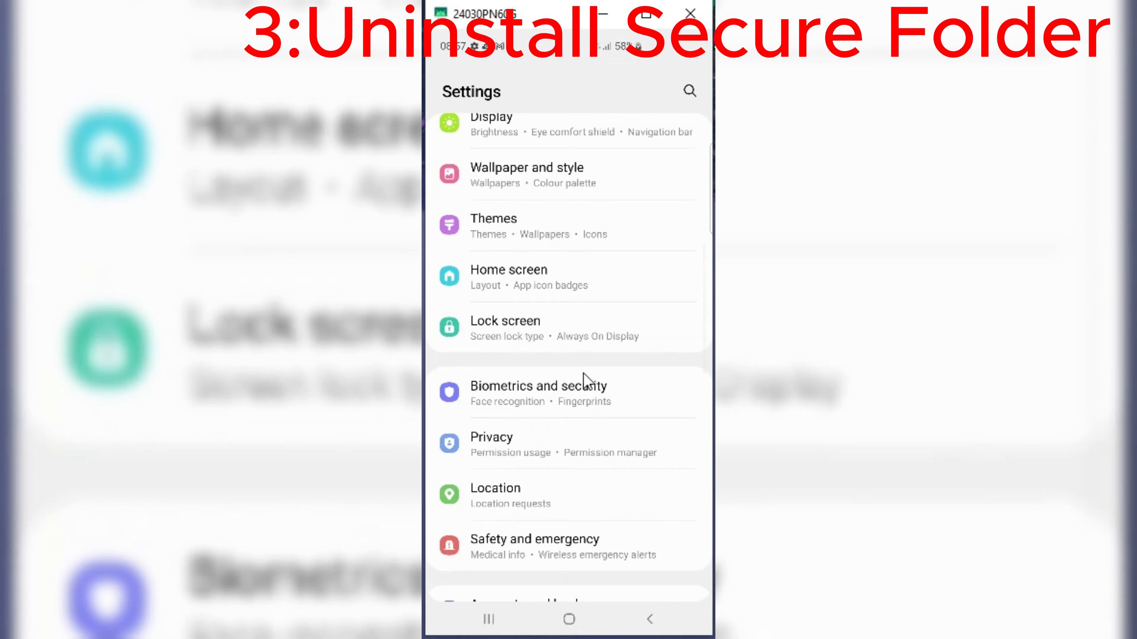
{"action": "left_click", "coordinate": [539, 386]}
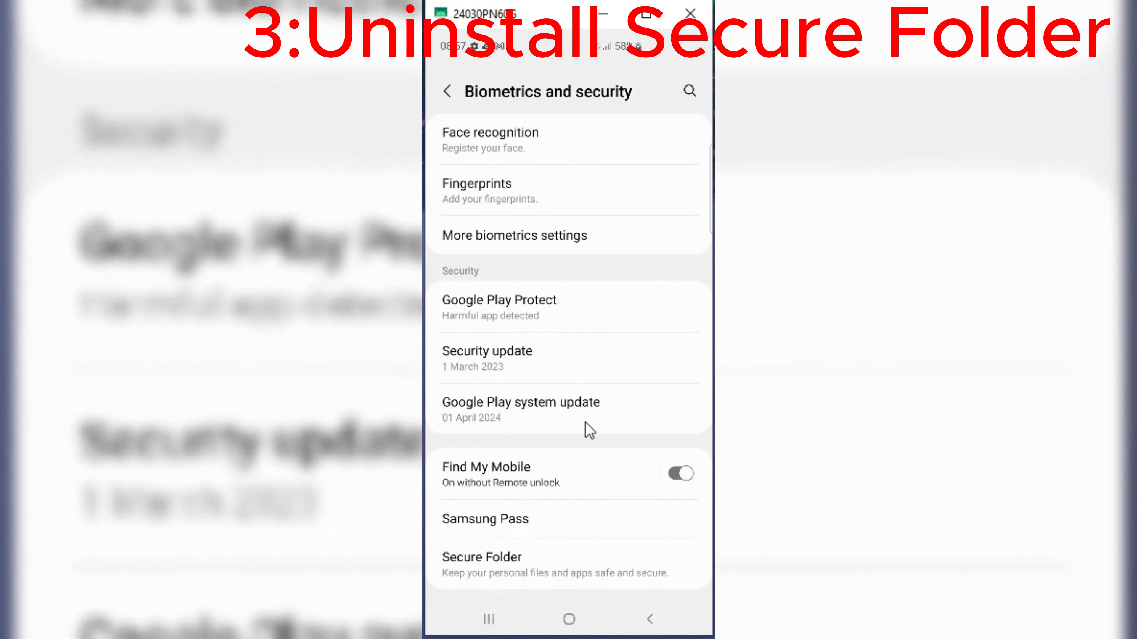
{"action": "scroll", "scroll_direction": "down", "scroll_amount": 3}
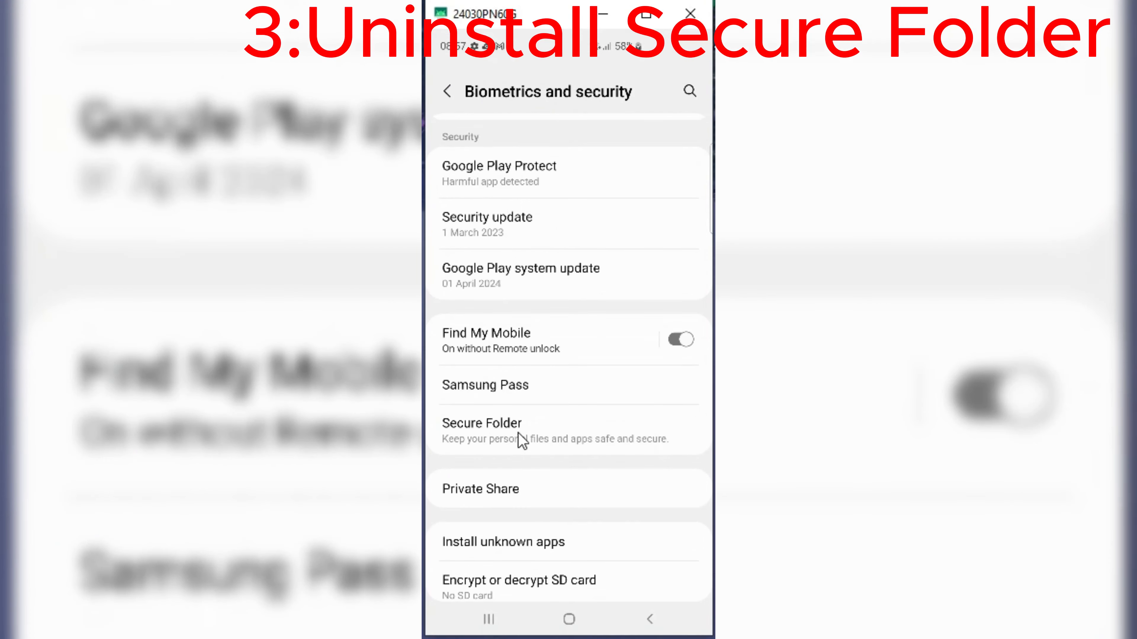
{"action": "mouse_move", "coordinate": [501, 448]}
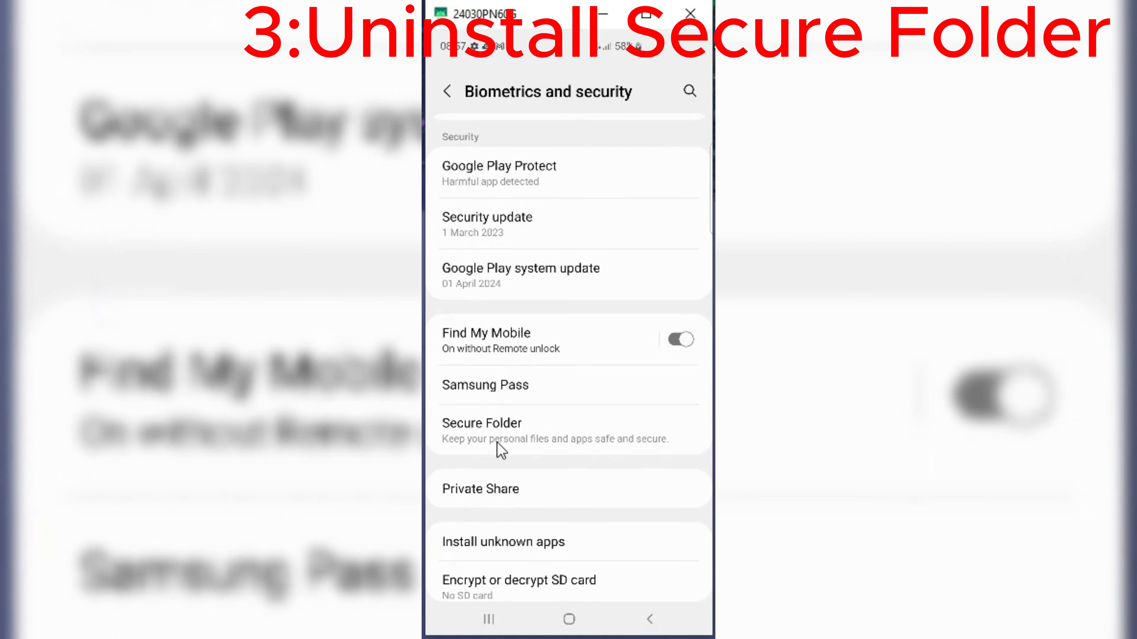
{"action": "mouse_move", "coordinate": [573, 441]}
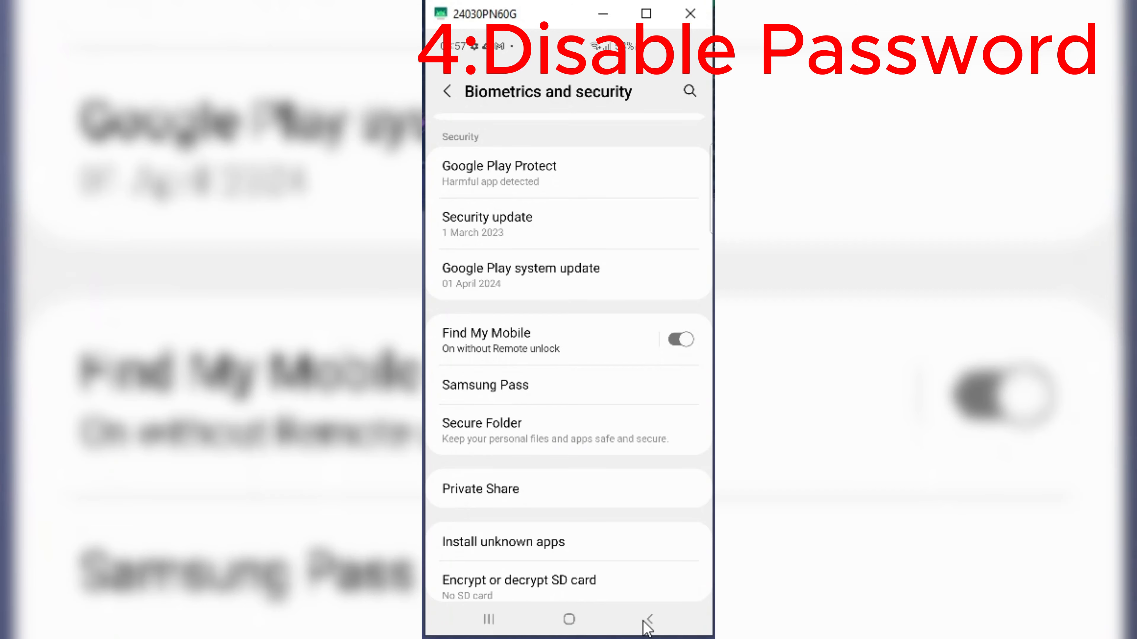
Return to the settings list and enter Lock screen, where lock type is Swipe.
{"action": "left_click", "coordinate": [646, 620]}
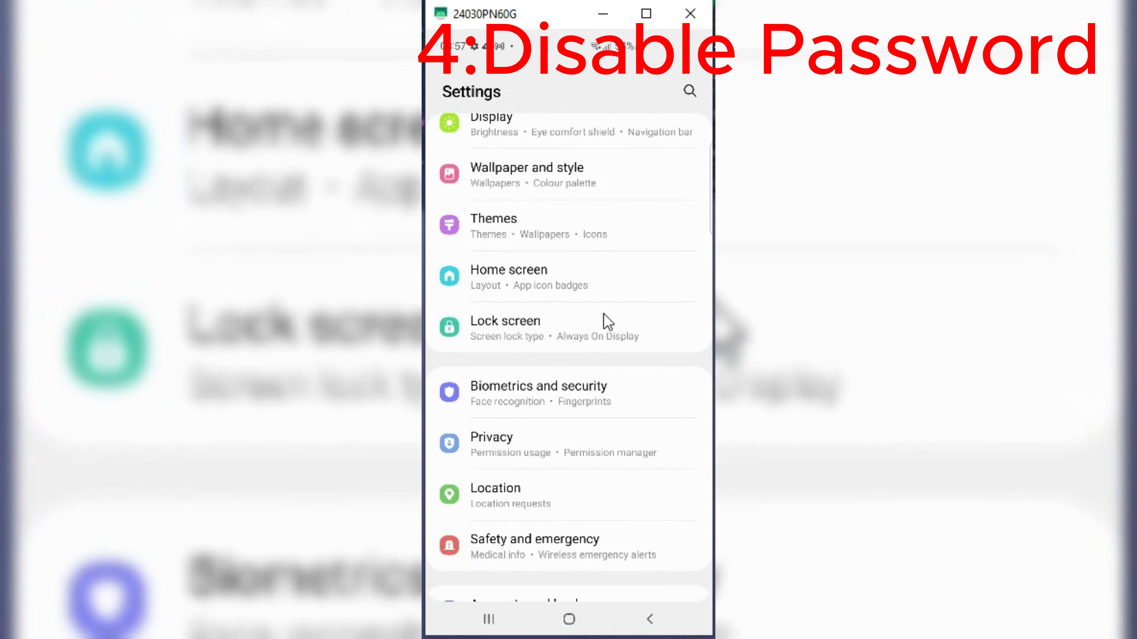
{"action": "left_click", "coordinate": [505, 321]}
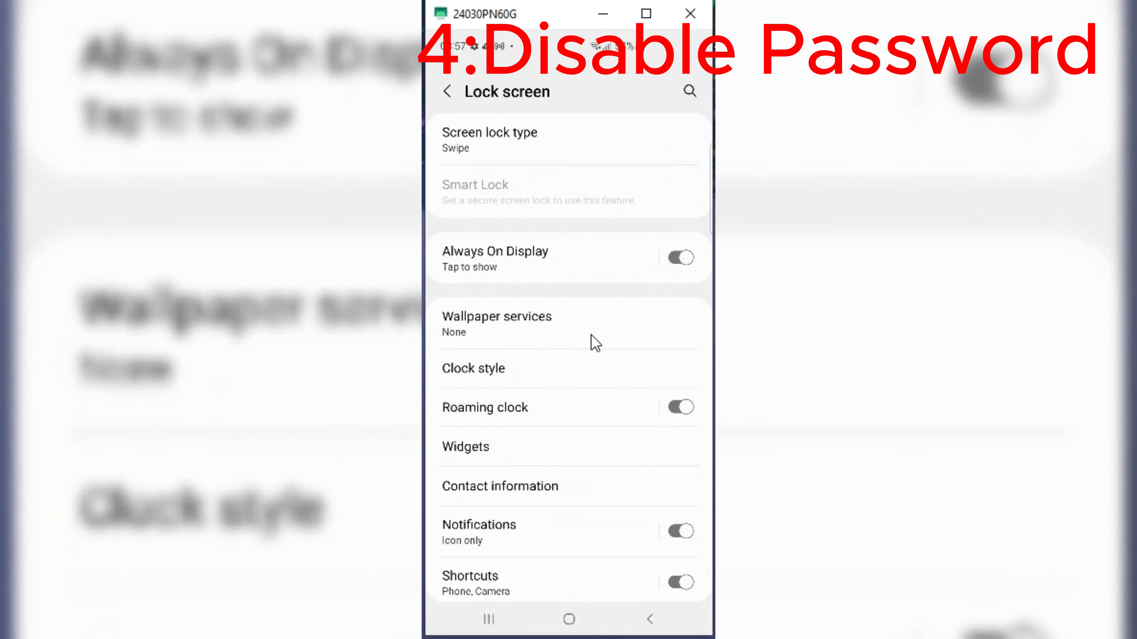